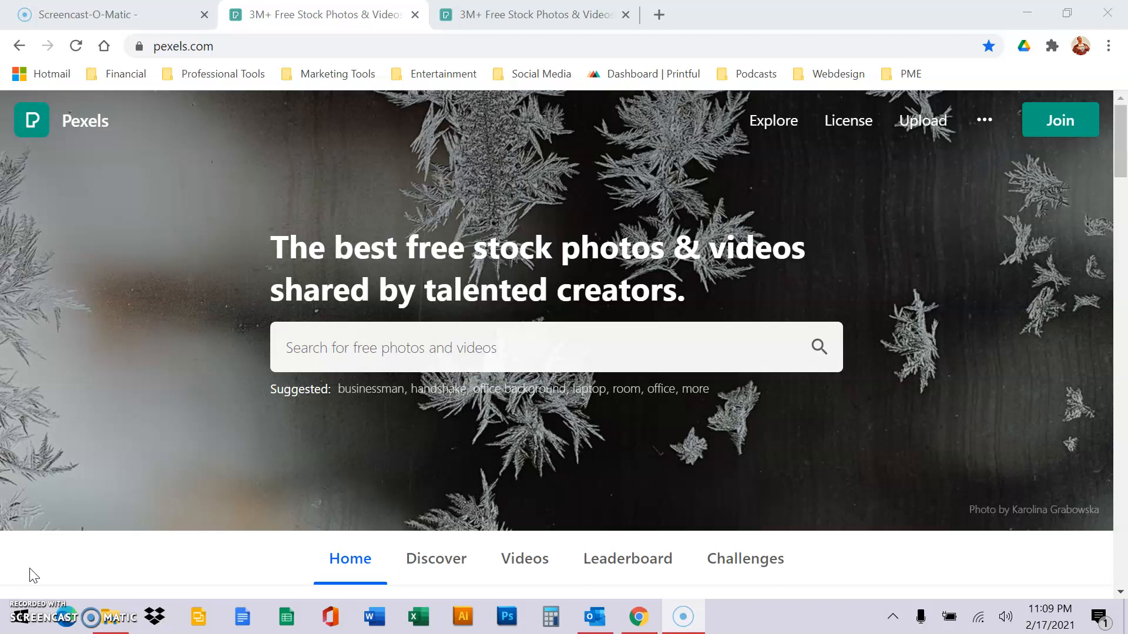
pyautogui.moveTo(272, 130)
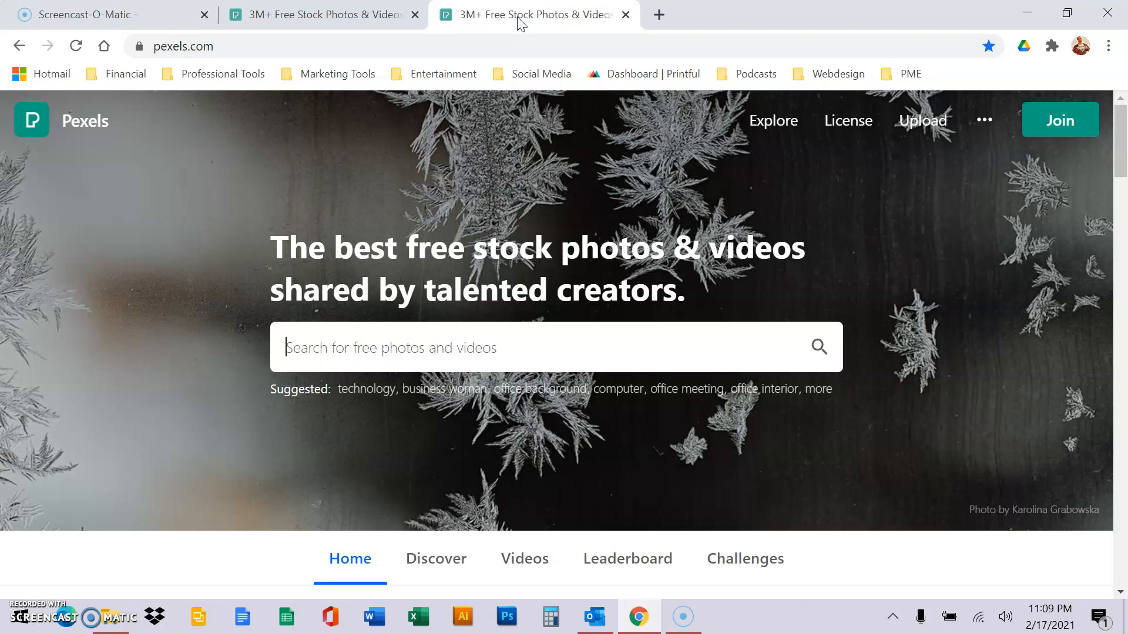
# Activate the Pexels homepage search field to reveal recent searches like Military and Office.
pyautogui.click(503, 347)
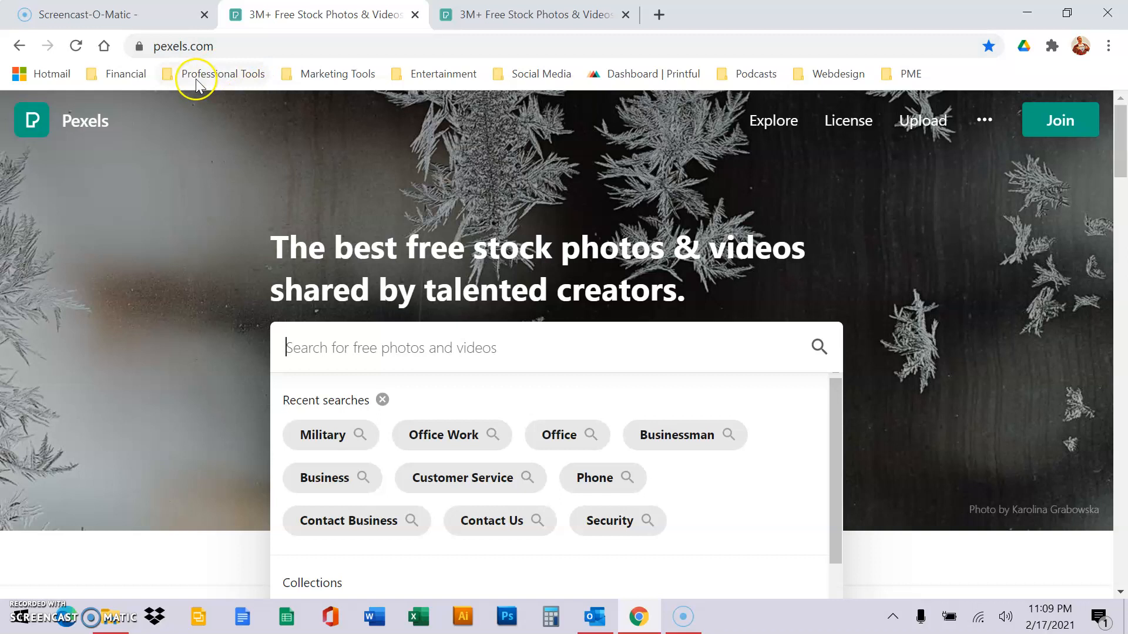
# From Military results, download the soldier-with-children photo at custom size 1080 wide.
pyautogui.click(323, 435)
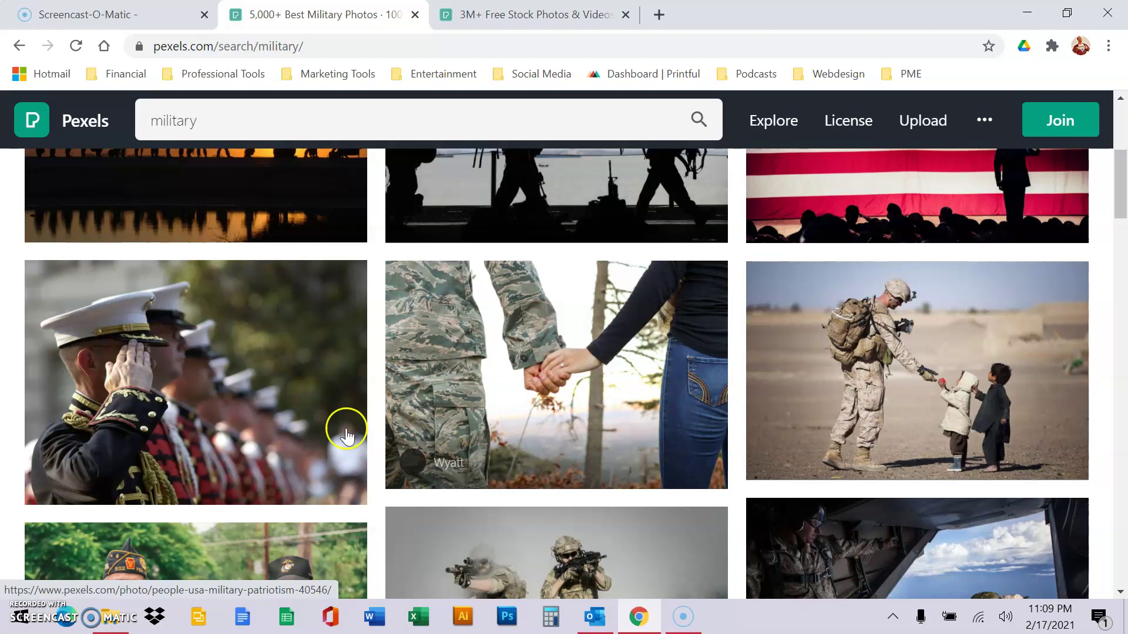
pyautogui.click(916, 370)
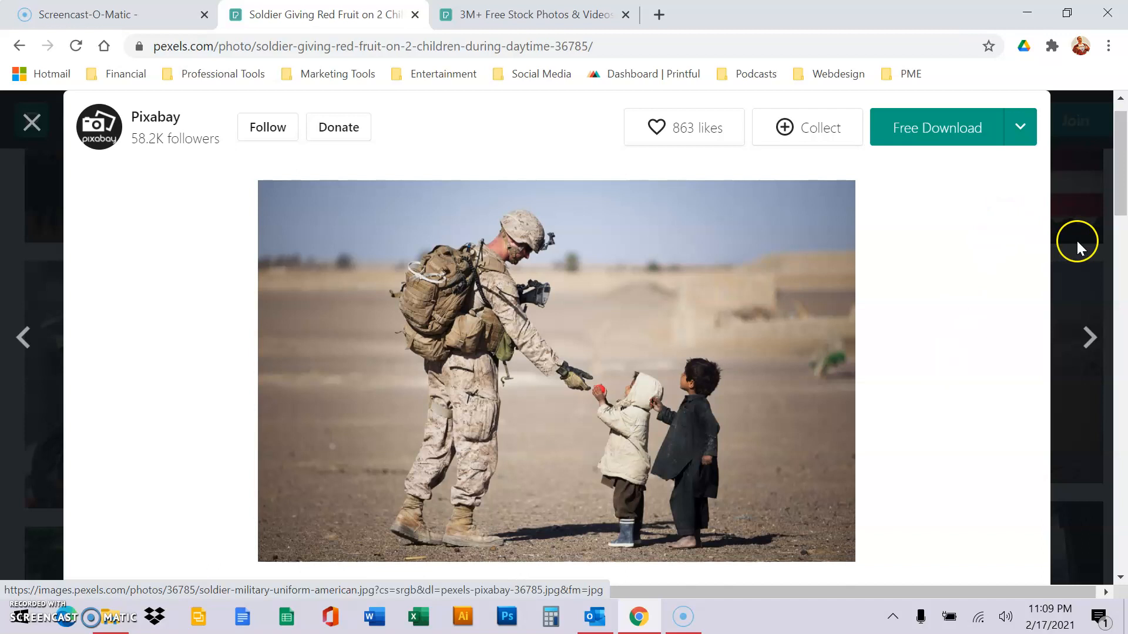
pyautogui.click(1019, 127)
pyautogui.write('1080')
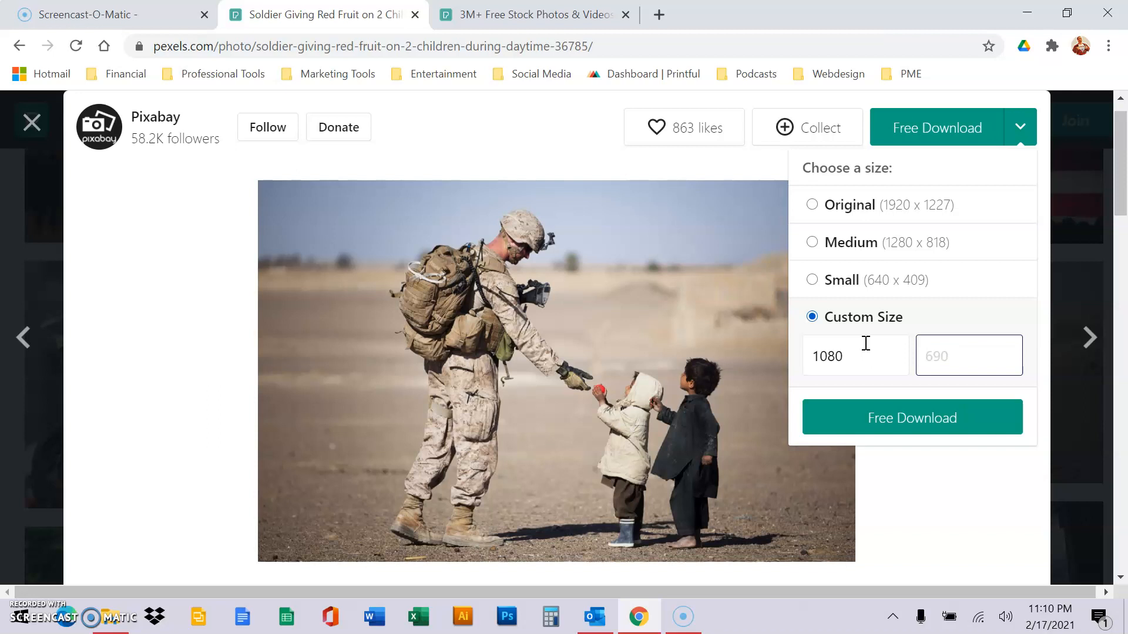
pyautogui.click(967, 355)
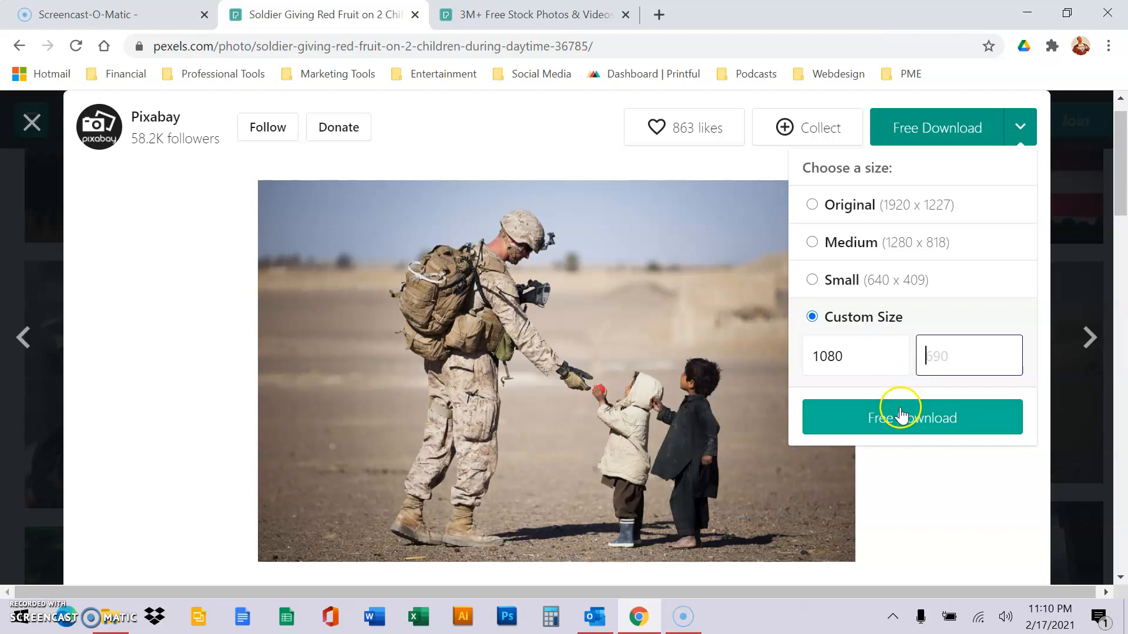
pyautogui.click(912, 417)
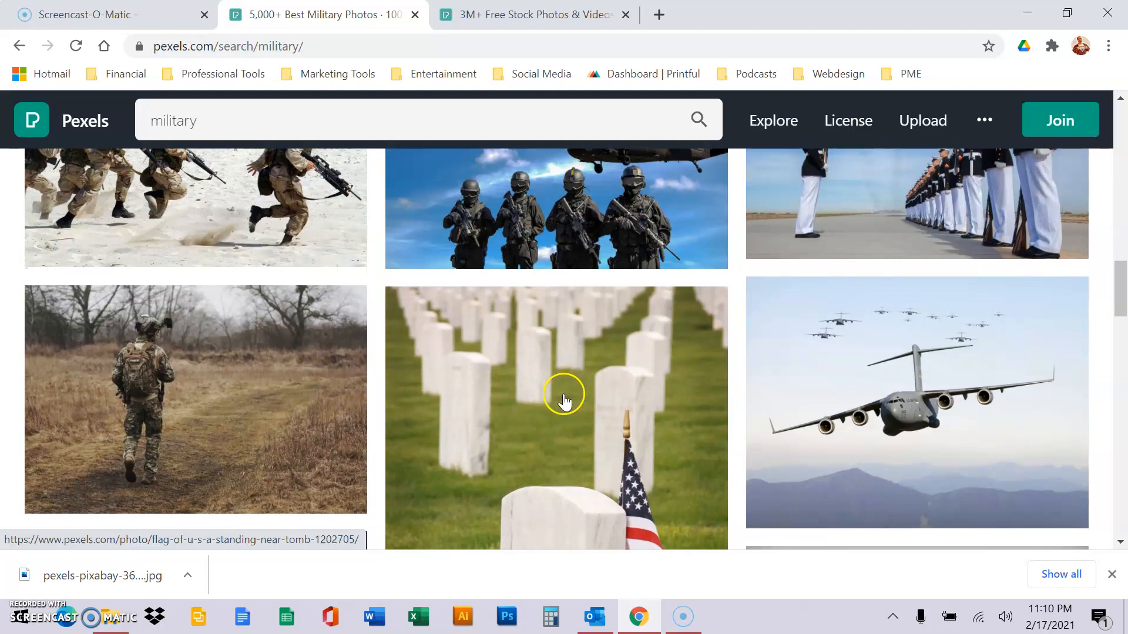
# Download the US flag beside headstone photo using a custom width.
pyautogui.click(564, 395)
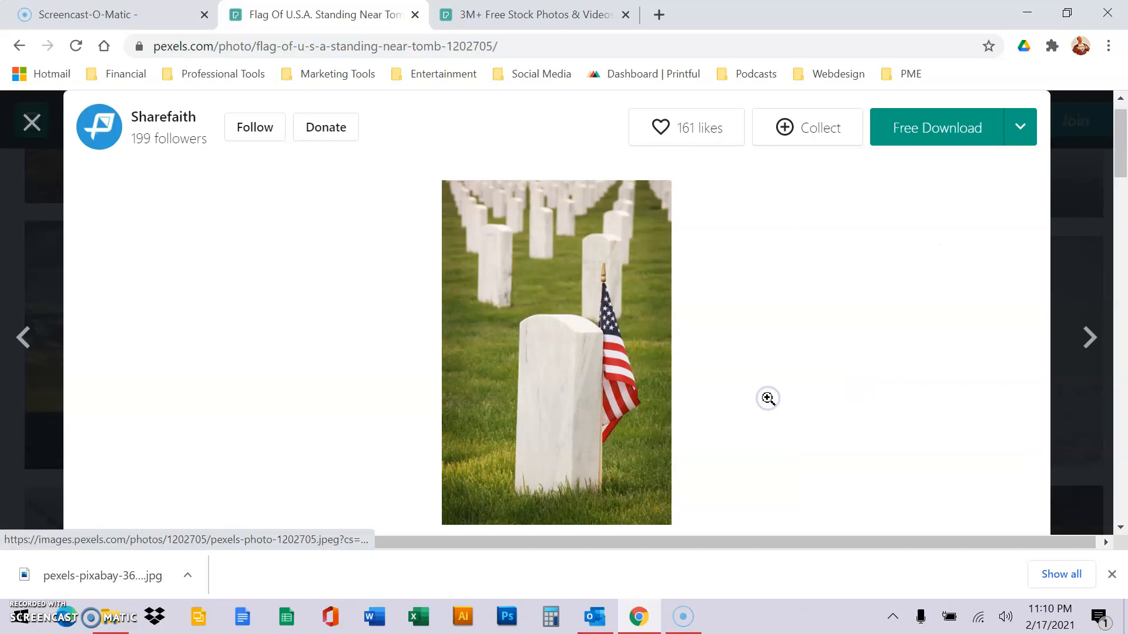
pyautogui.click(1019, 128)
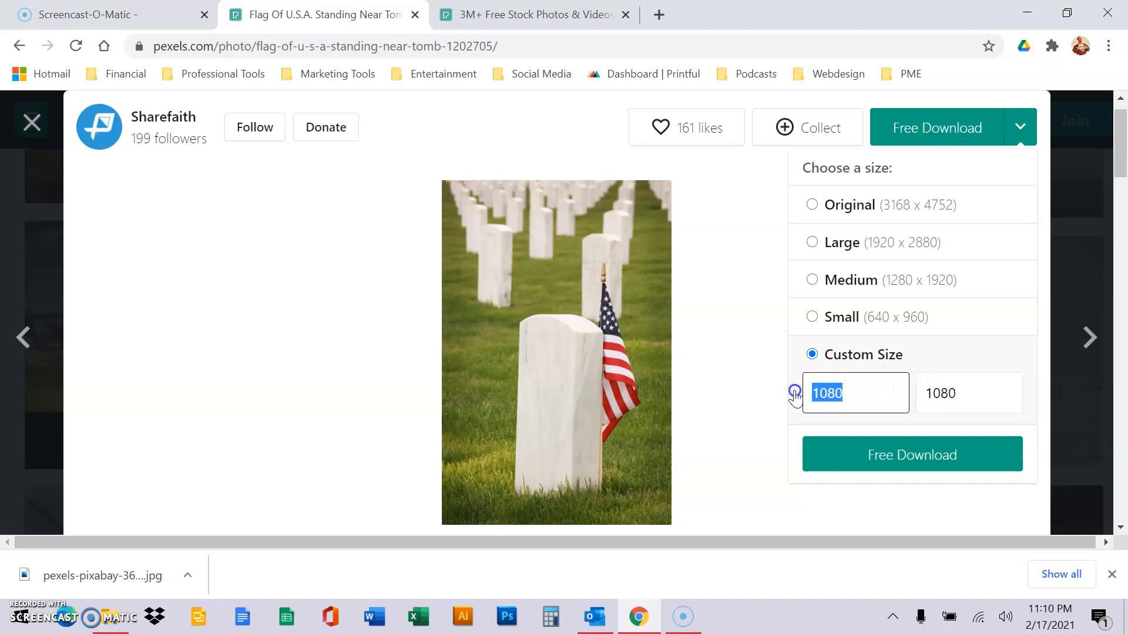
pyautogui.click(911, 454)
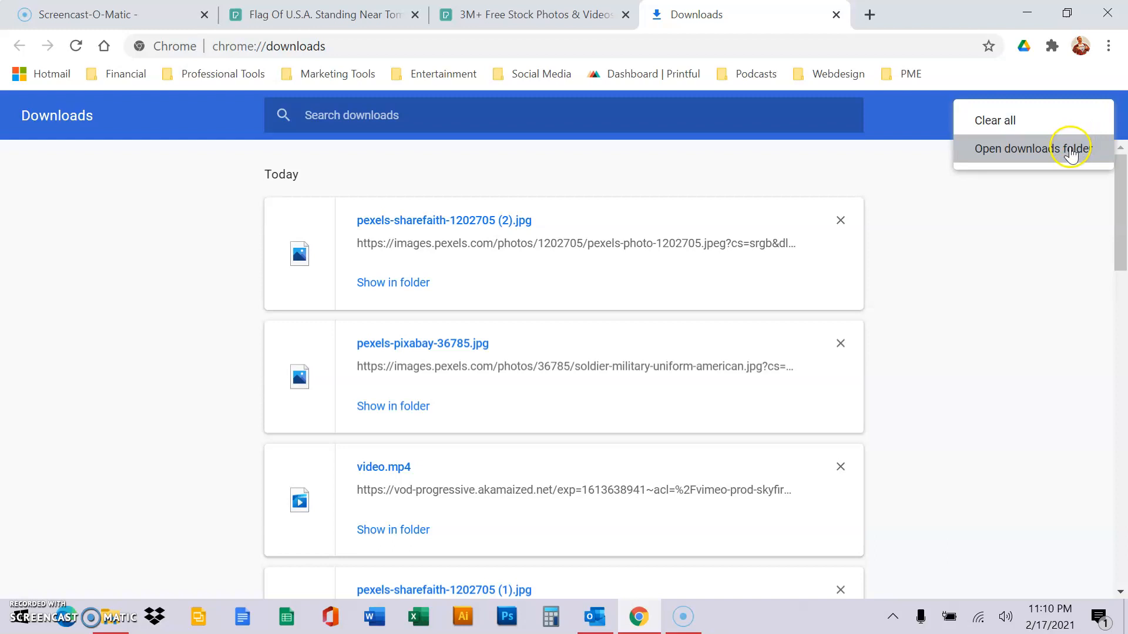
# Open the Downloads folder from Chrome's downloads page menu.
pyautogui.click(1030, 149)
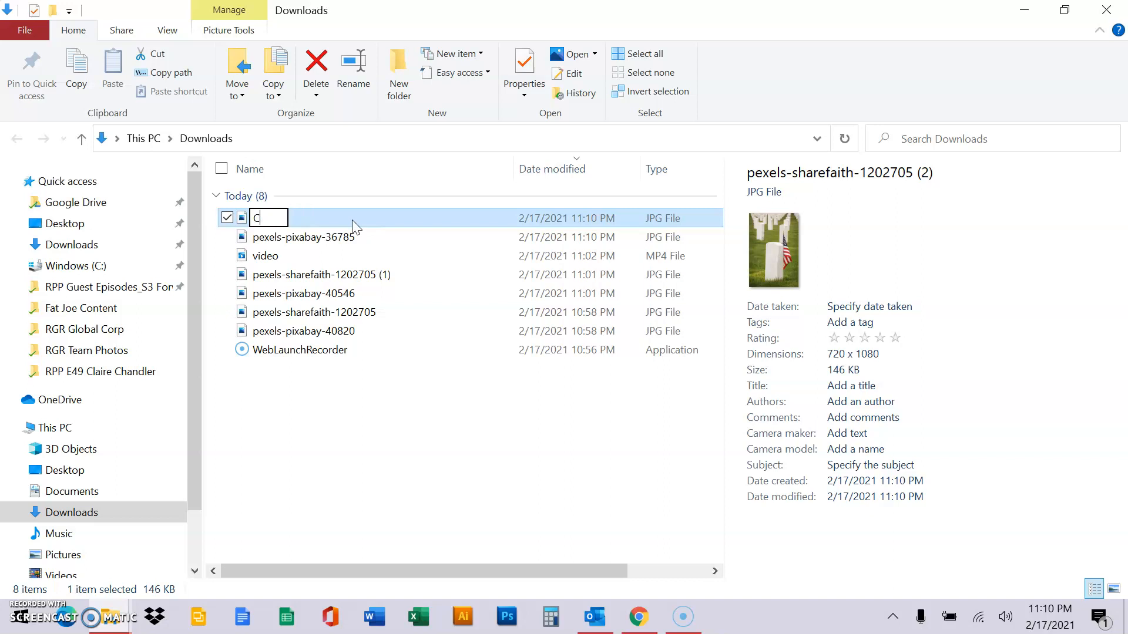
# Rename pexels-sharefaith-1202705 (2) to 'Company Name SEO KEYWORD DESC Pensacola FL'.
pyautogui.write('Company Name SEO KEYWORD DESC')
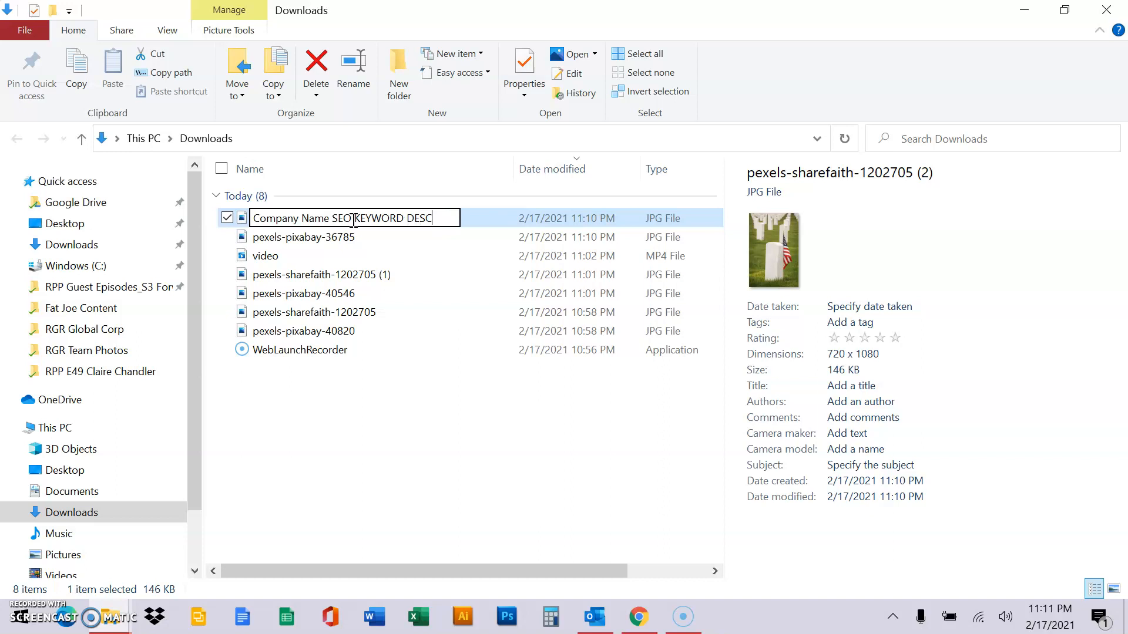
pyautogui.write('Pensacola FL')
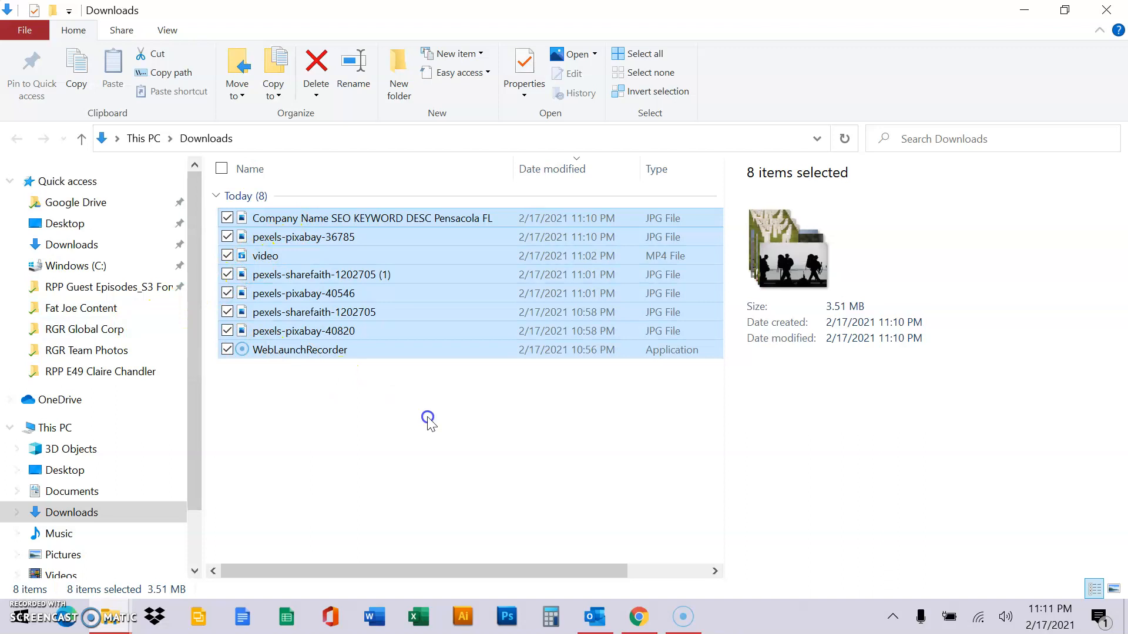
pyautogui.click(327, 74)
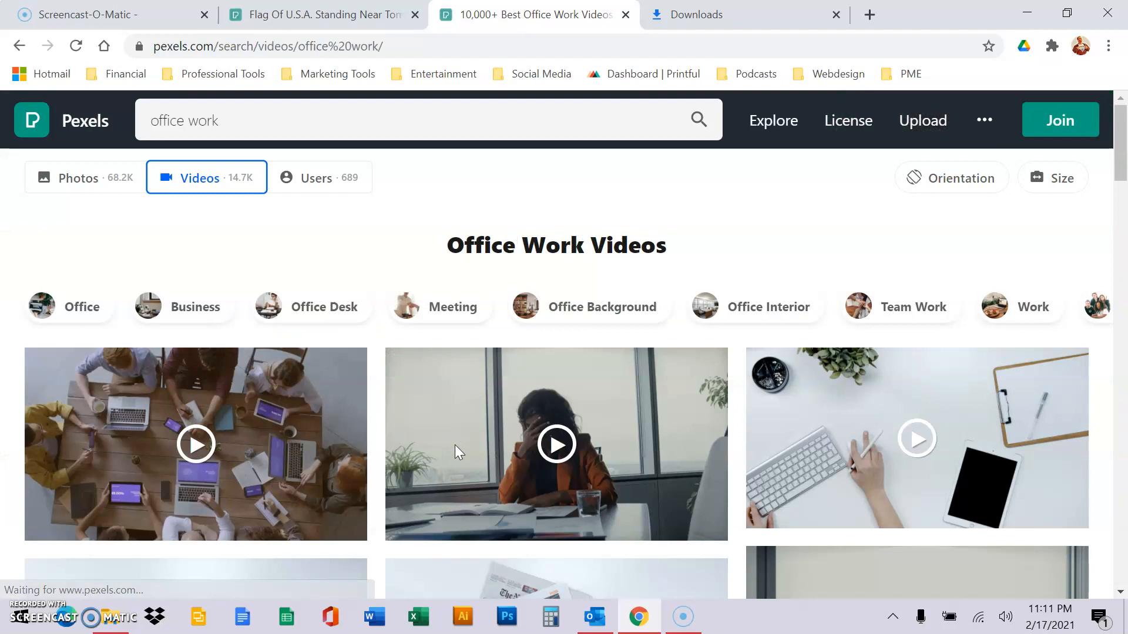
# Download the overhead office meeting video in HD 1280 x 720.
pyautogui.click(1020, 127)
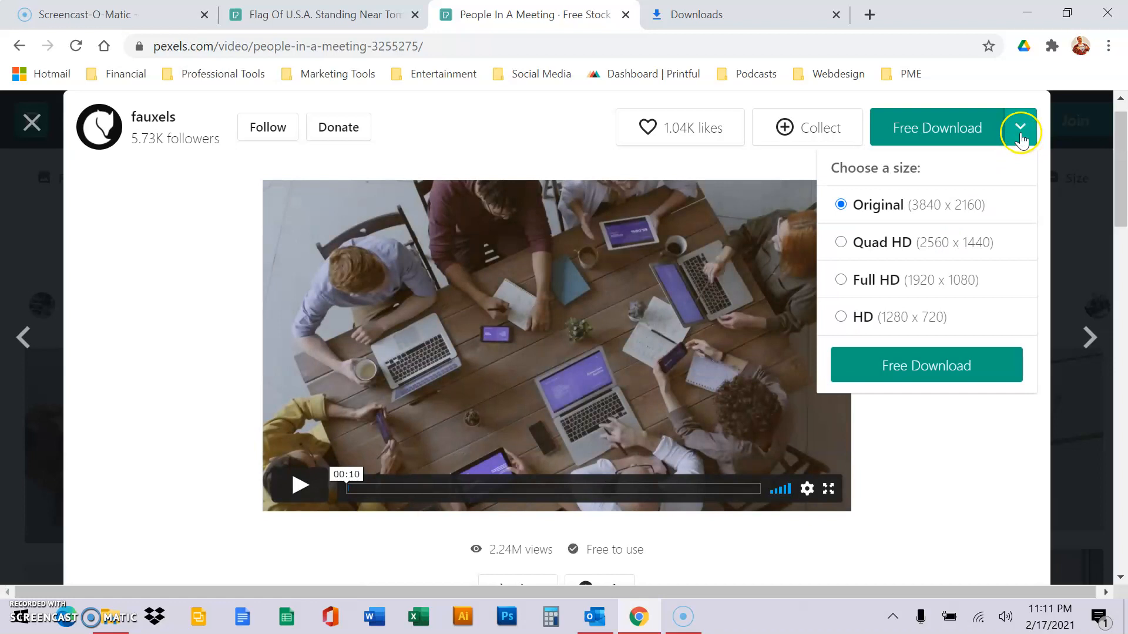
pyautogui.click(840, 317)
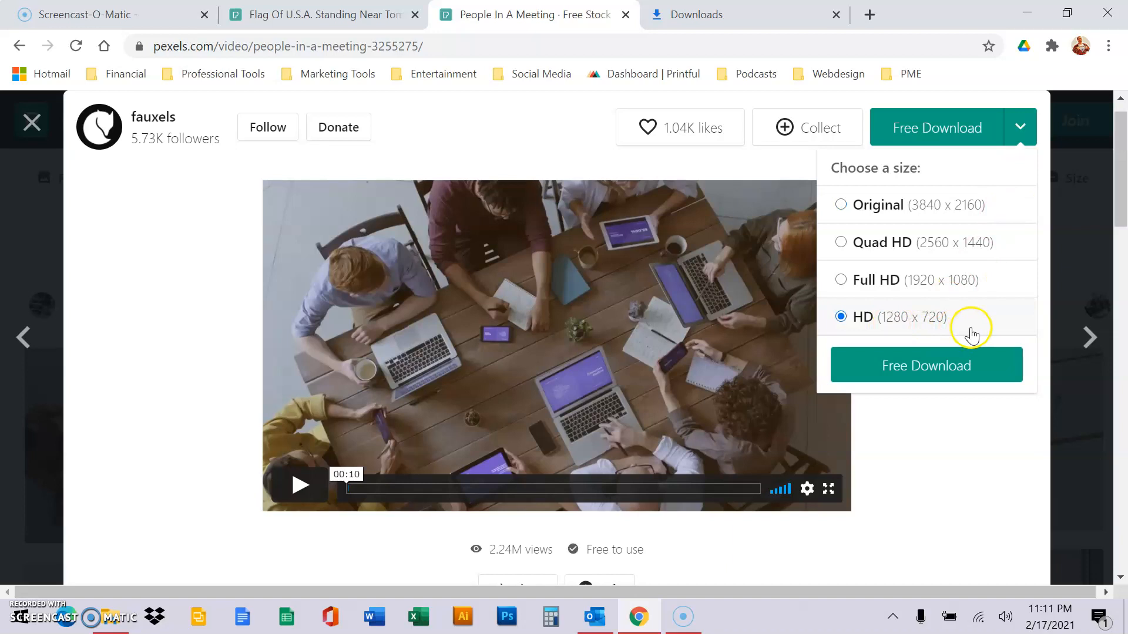
pyautogui.click(927, 365)
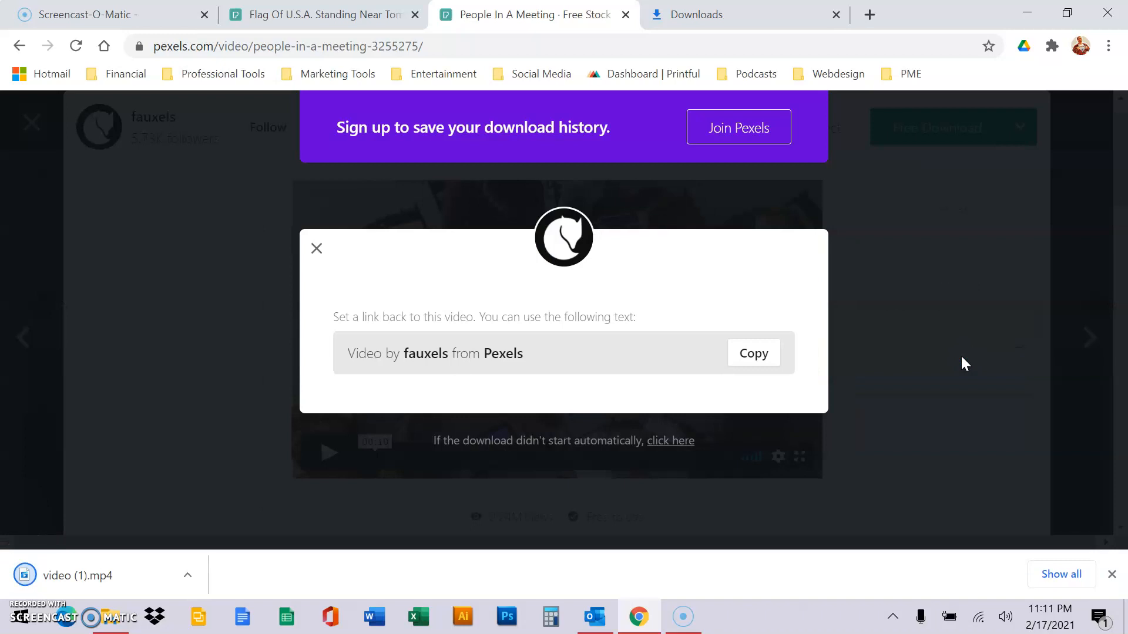